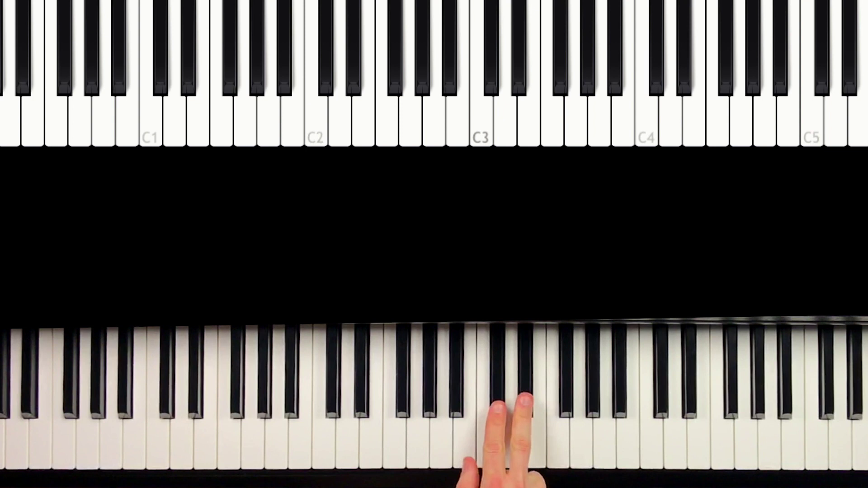
Step: Play C2 and the notes just below it with the left hand so they light green
click(510, 419)
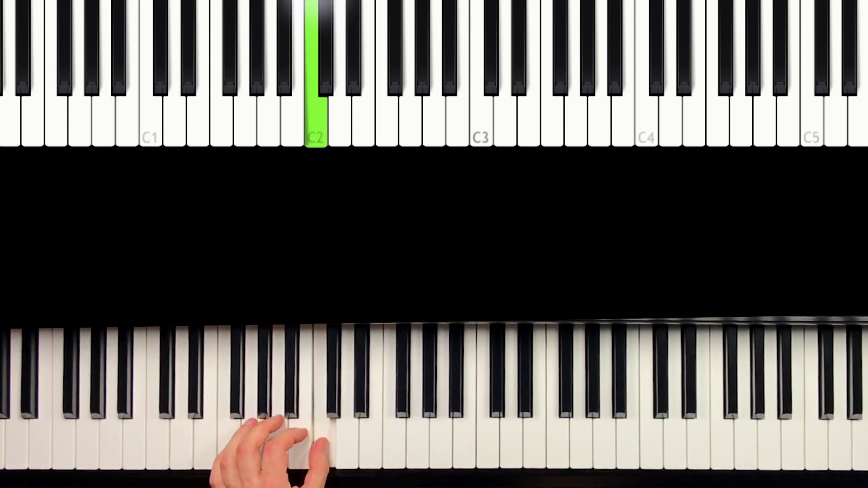
click(264, 447)
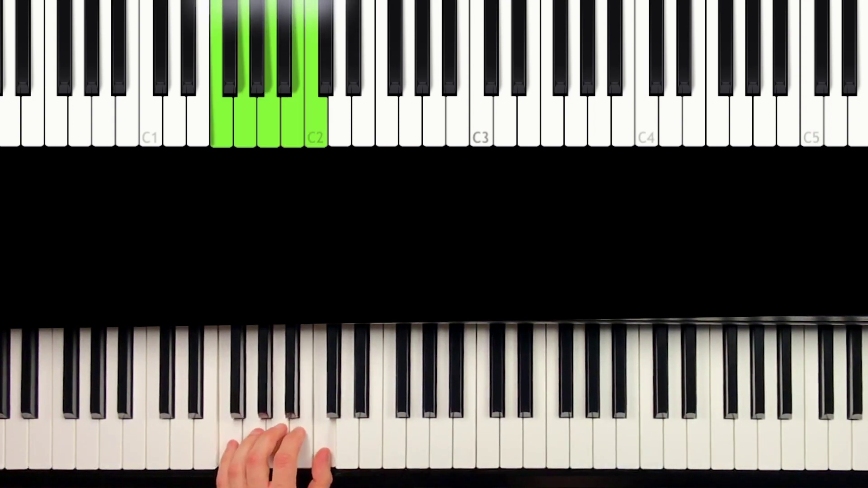